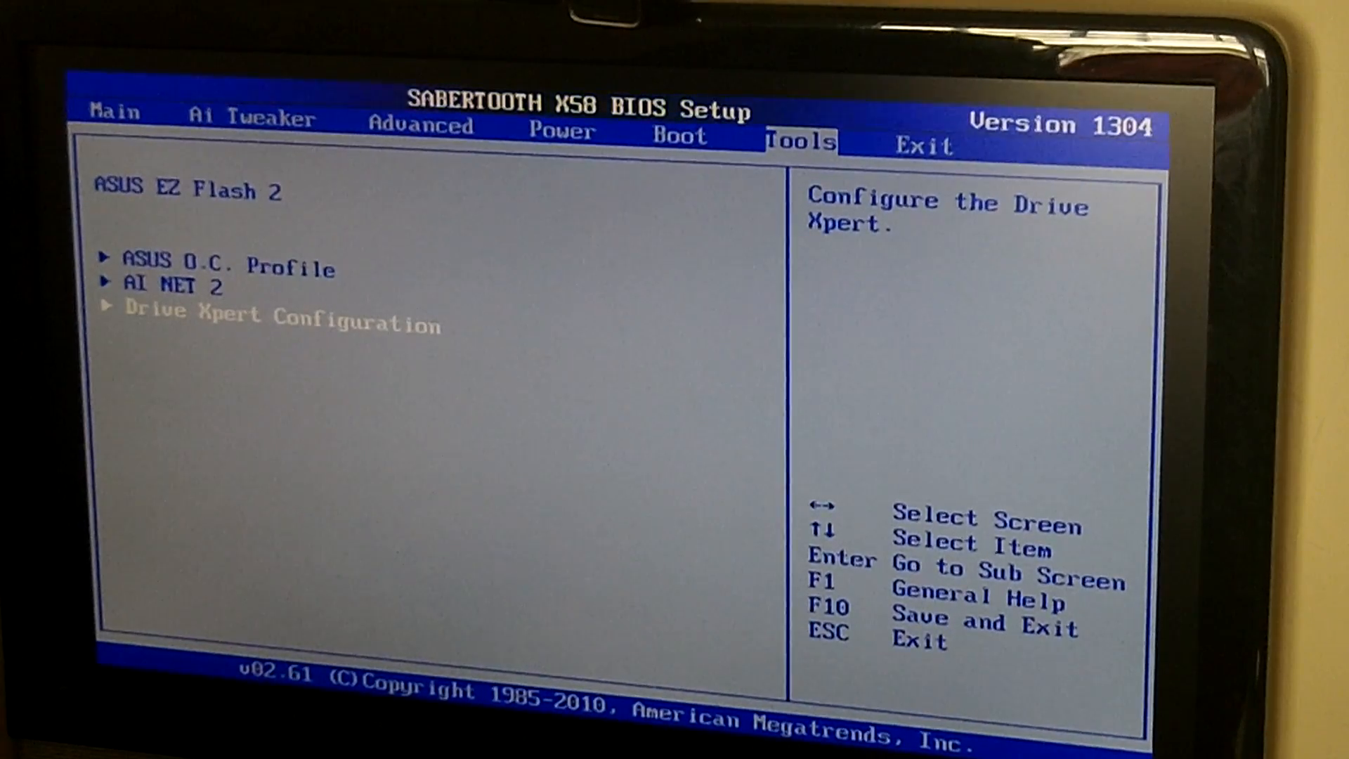
Open Drive Xpert Configuration to show Super Speed mode with WD drives on Ports 0 and 1
key("Enter")
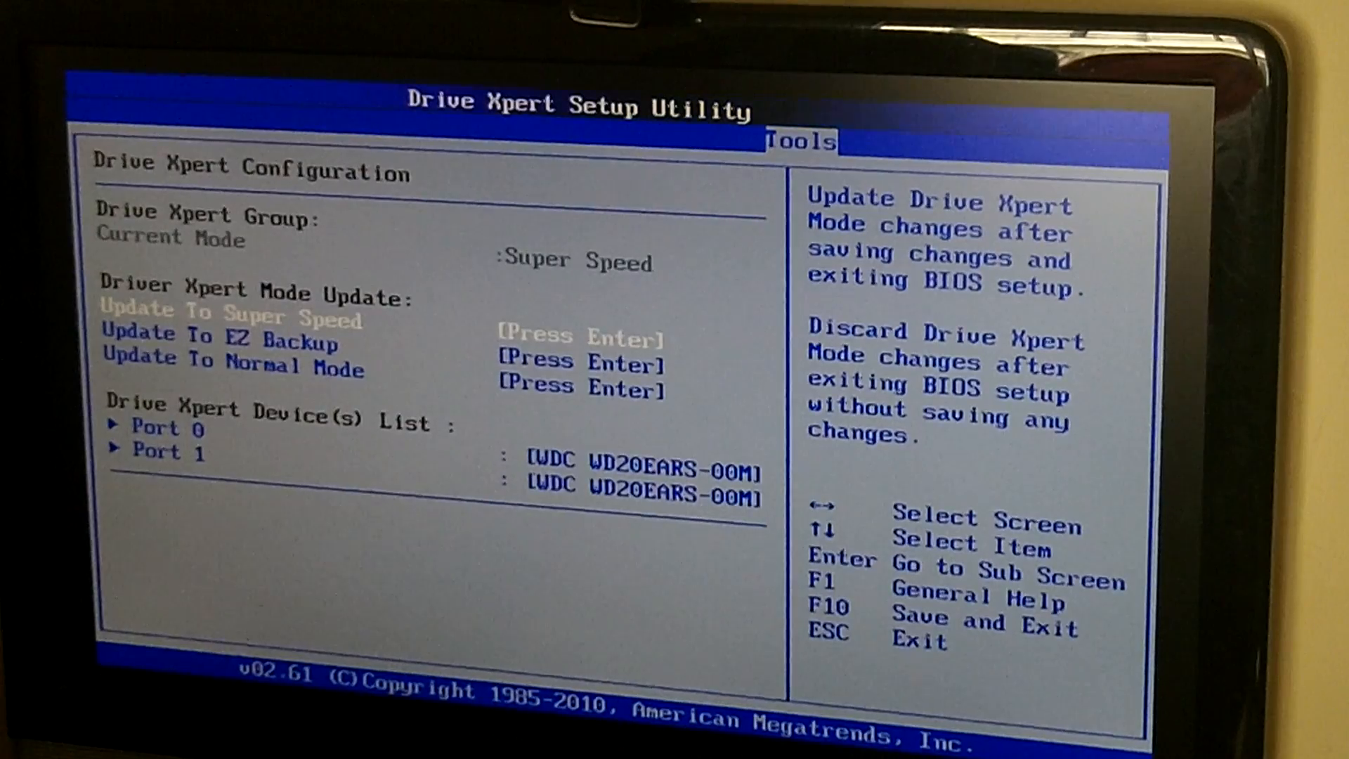
key("Down")
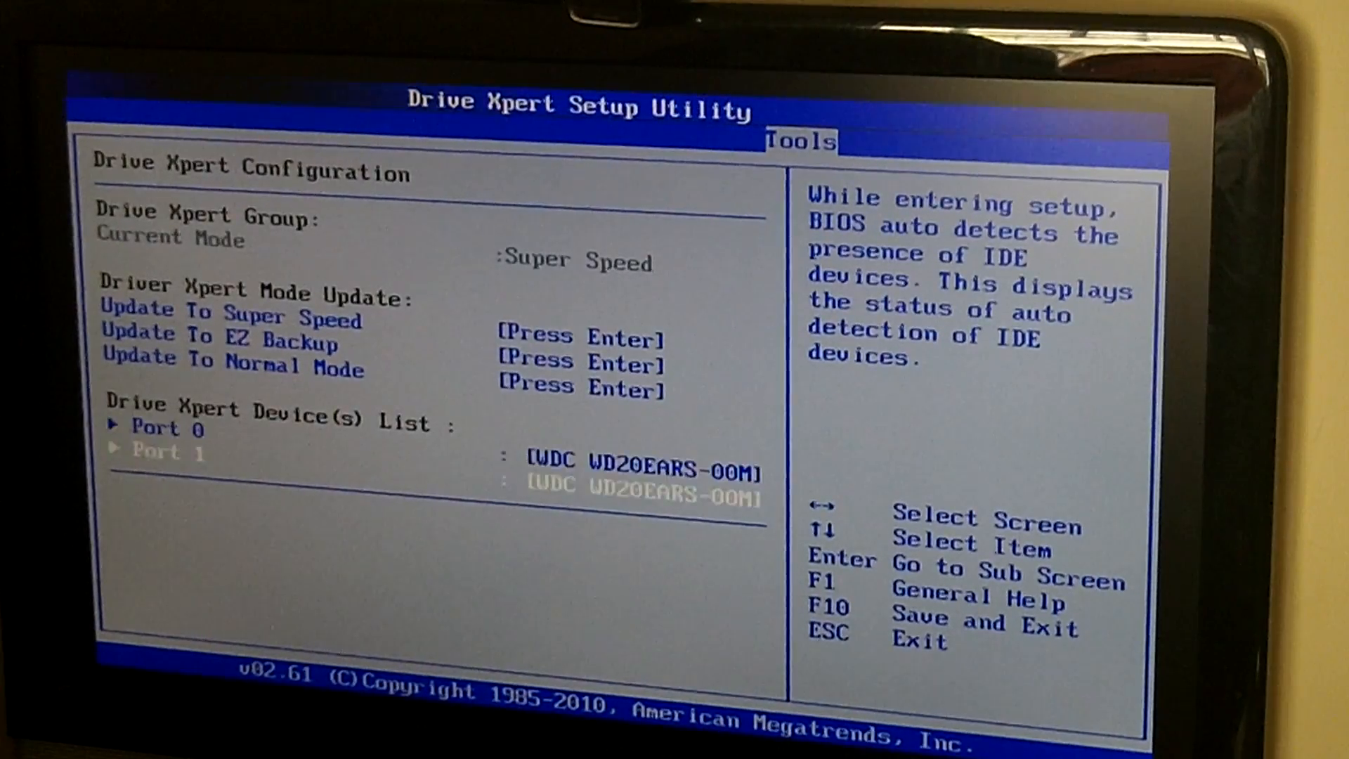
key("Down")
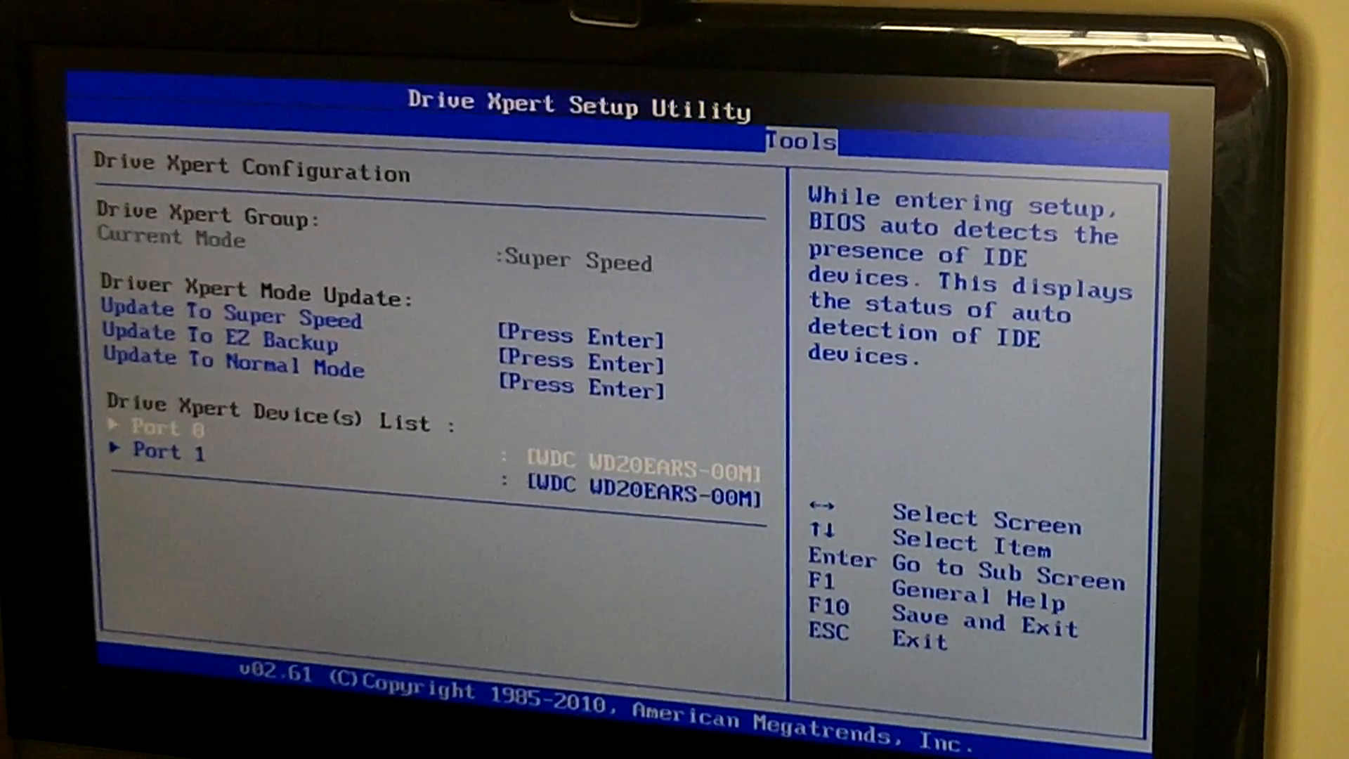
key("down")
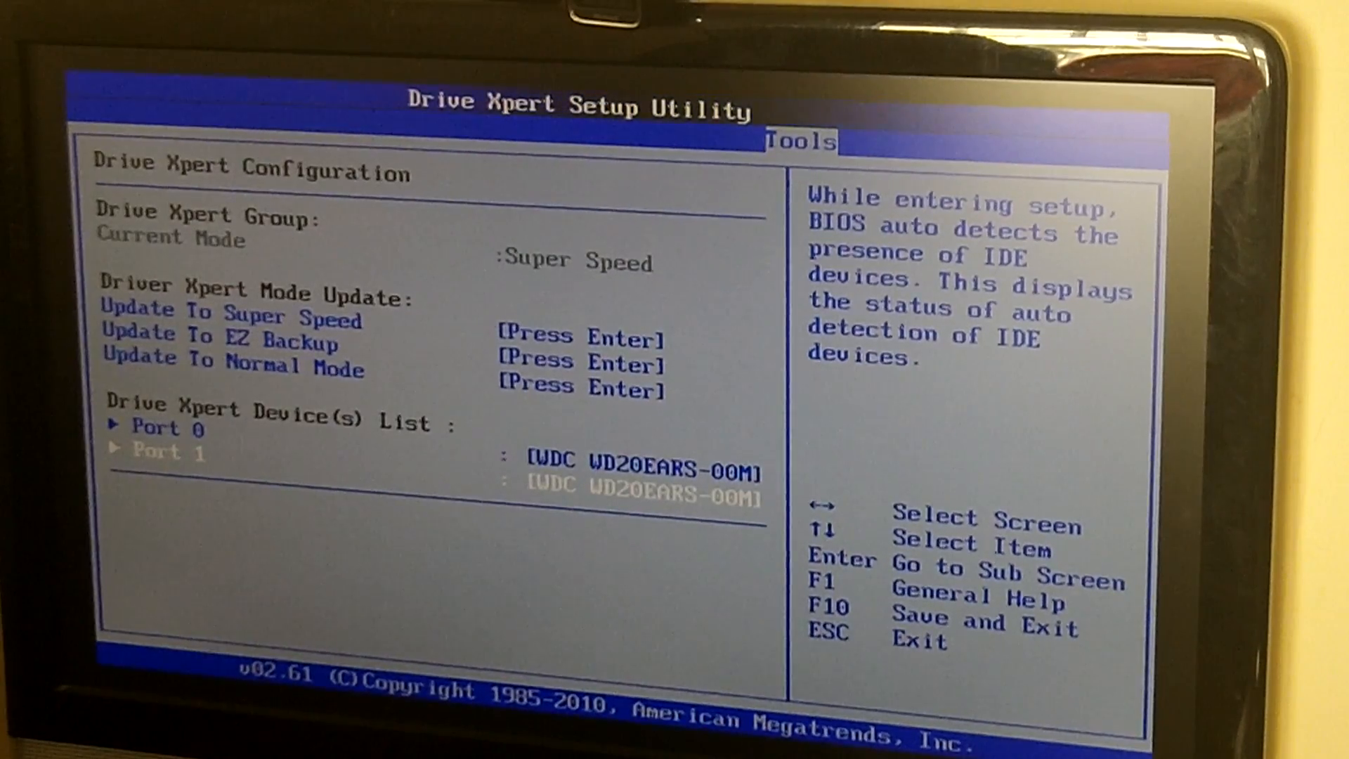
key("Down")
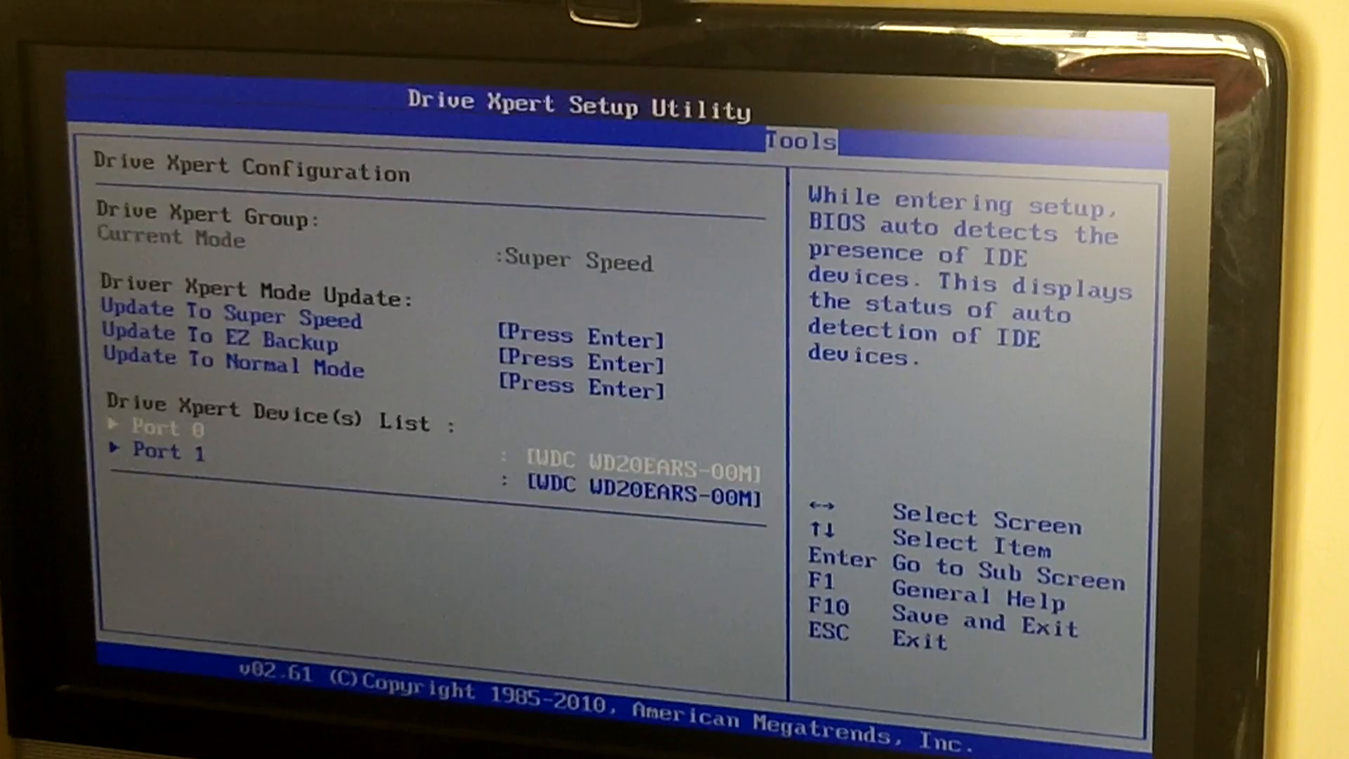
key("up")
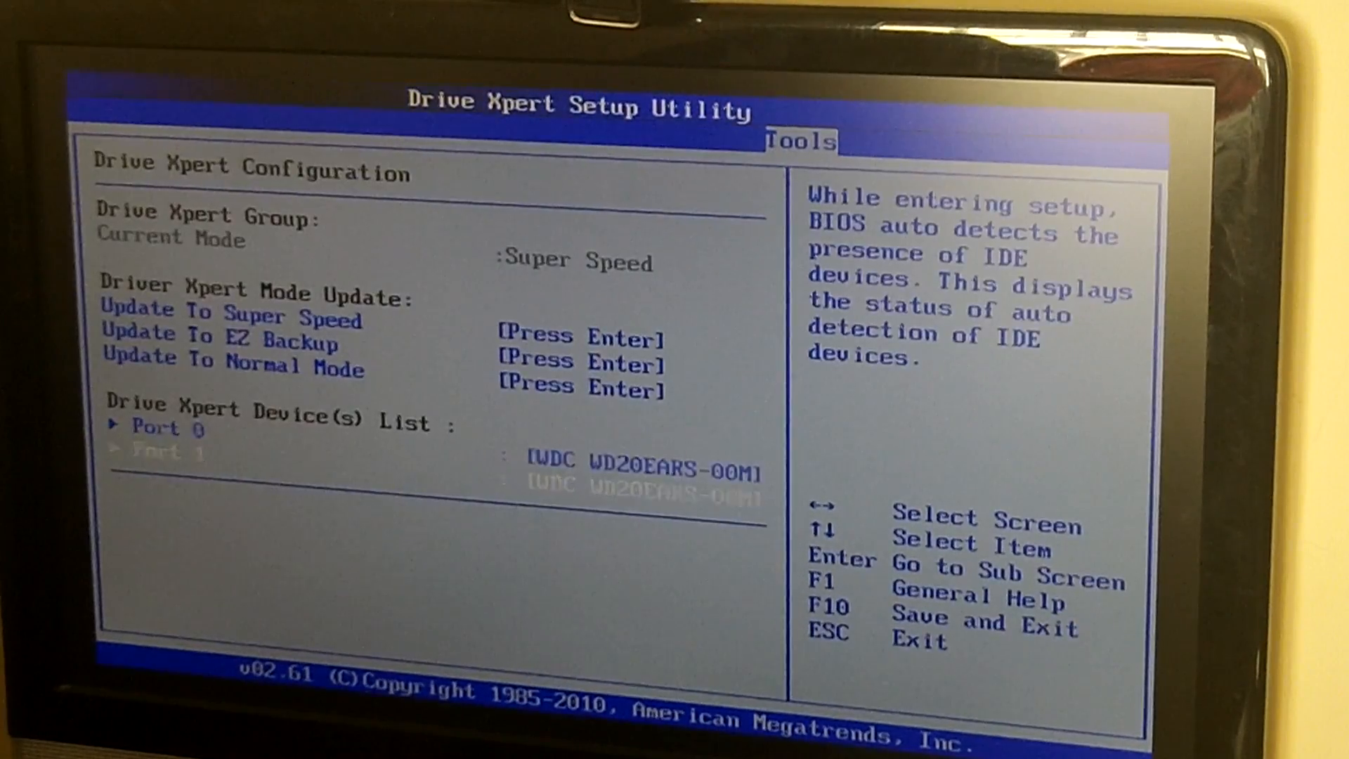
key("Down")
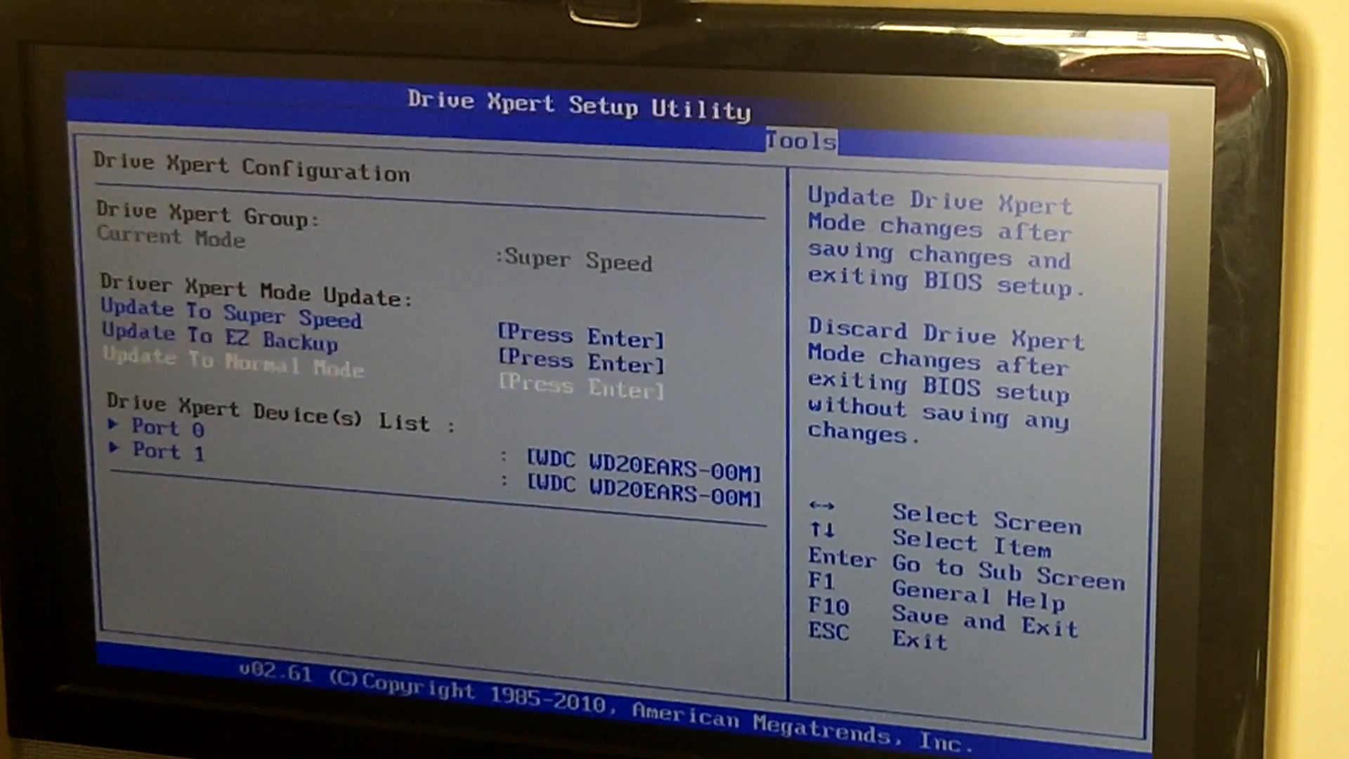
key("down")
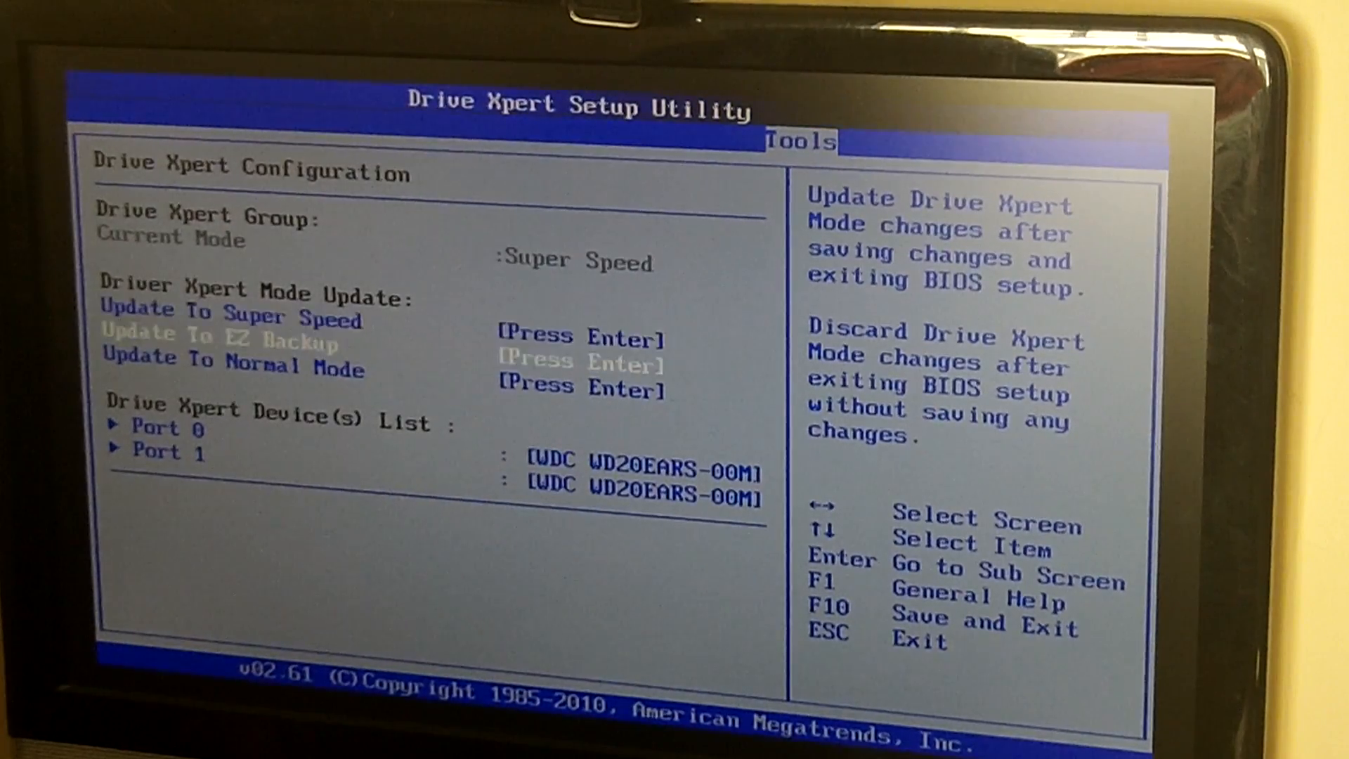
key("Down")
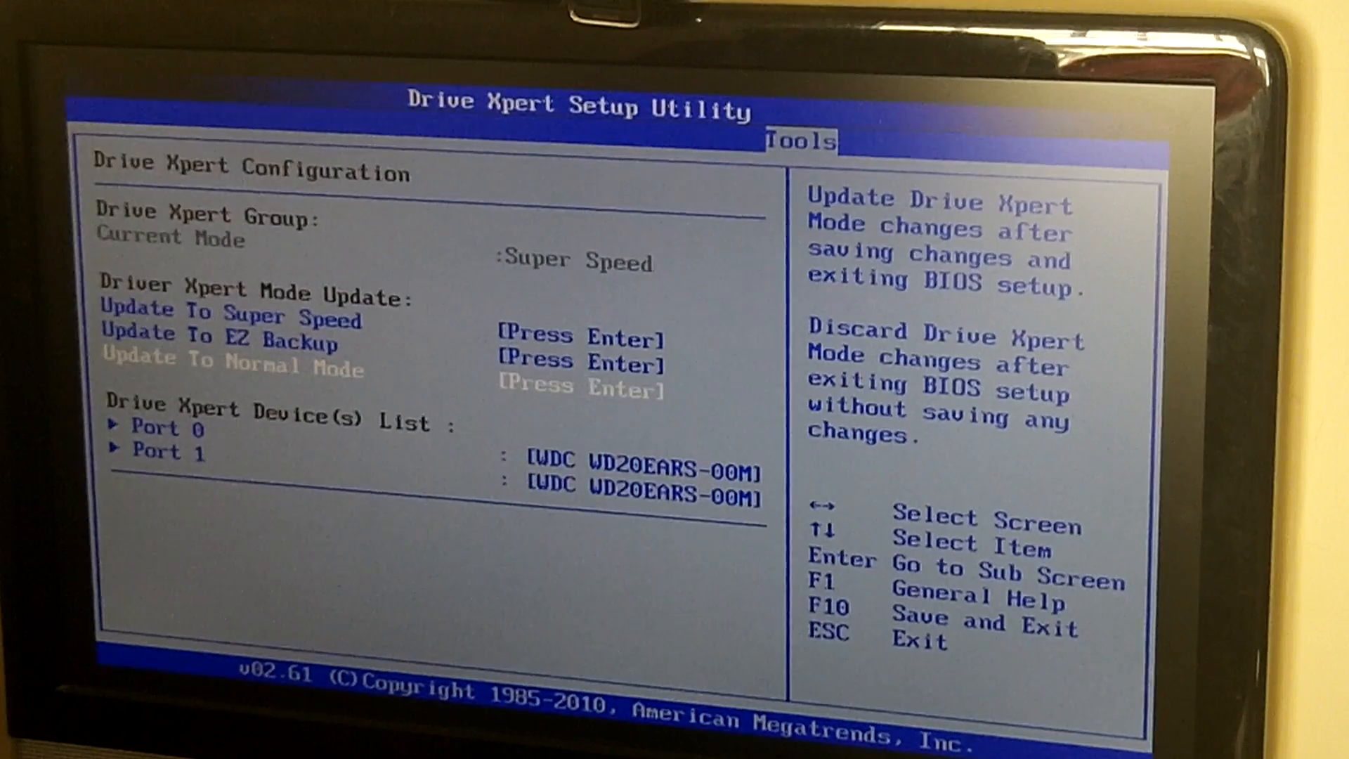
key("down")
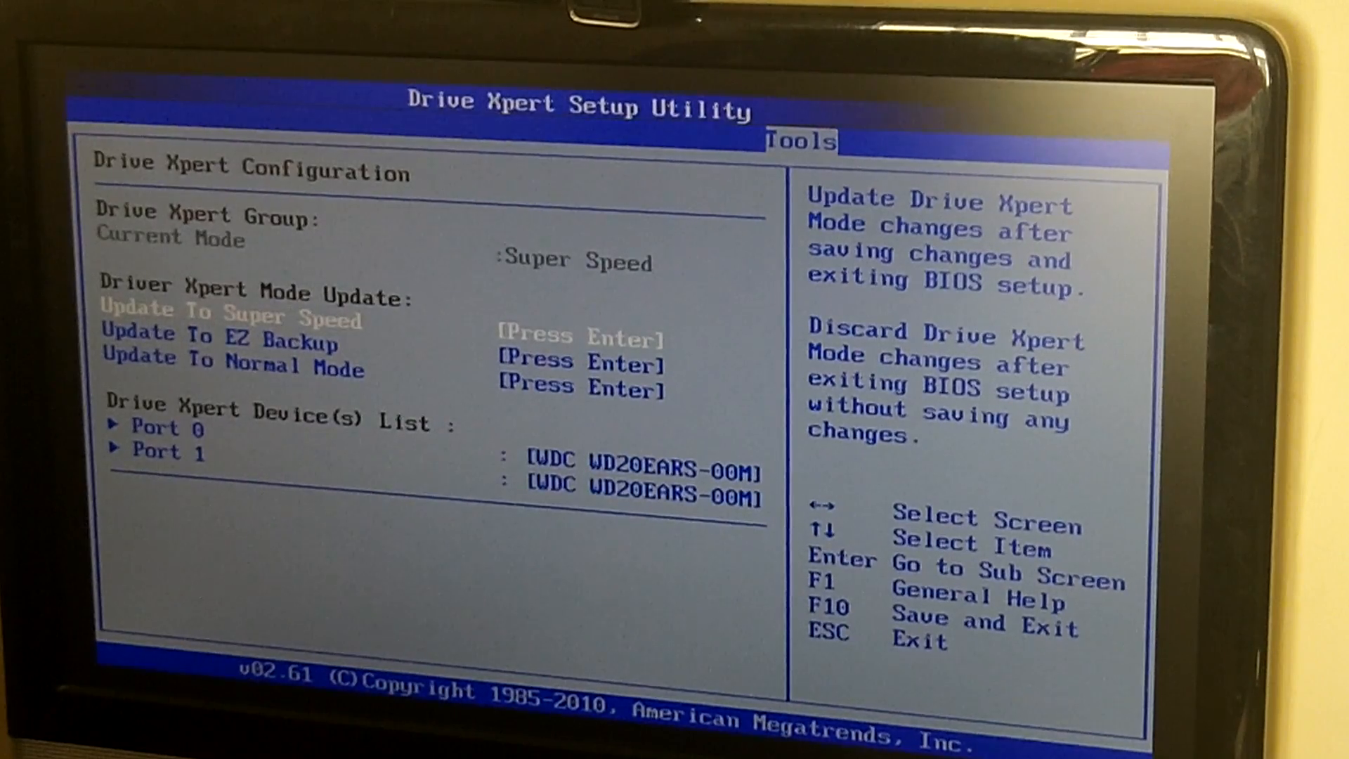
key("Down")
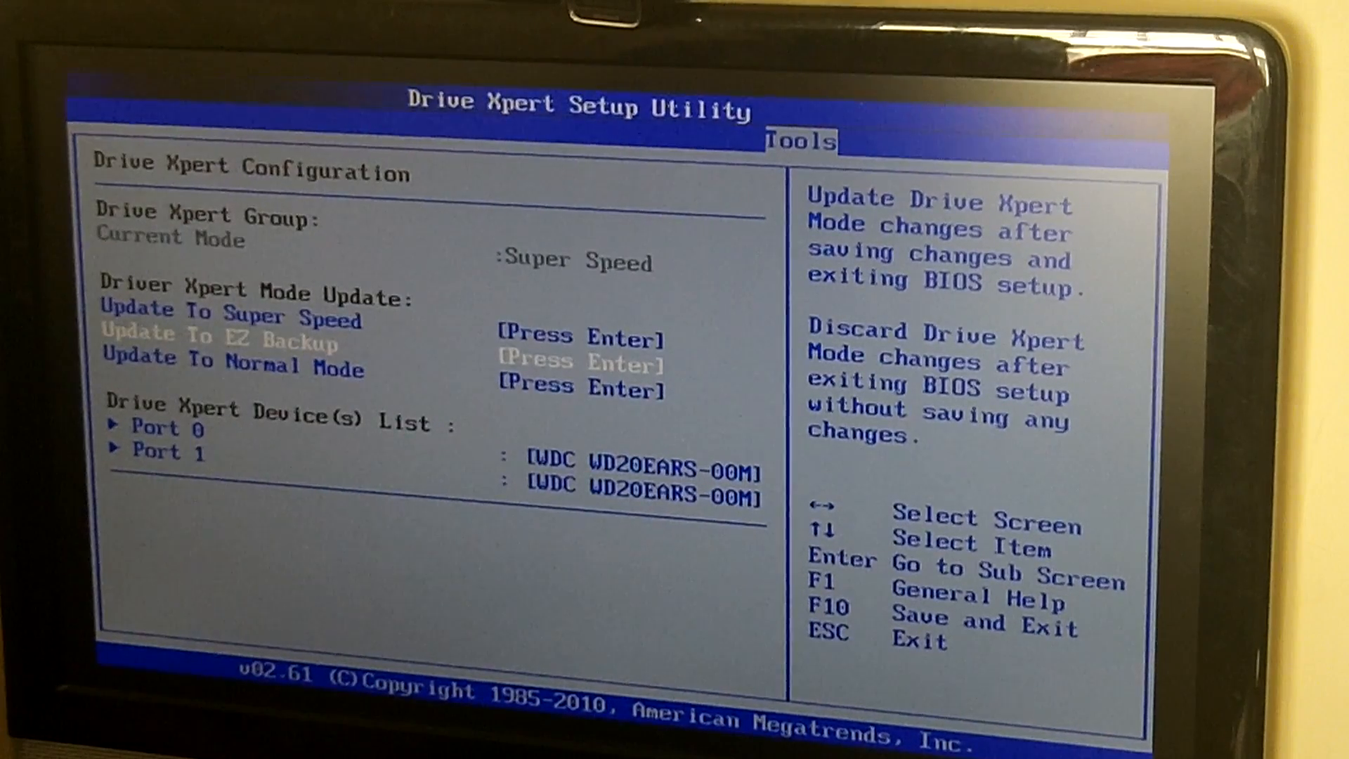
key("Up")
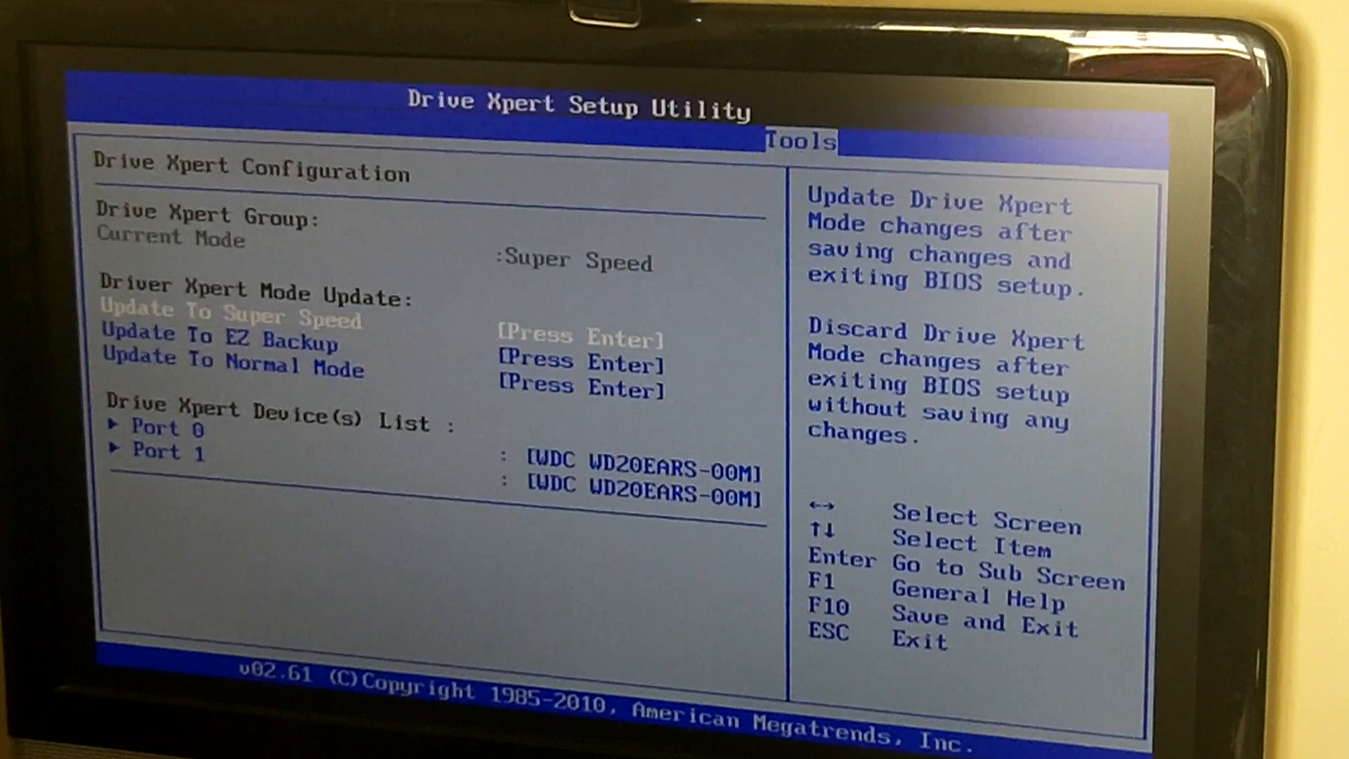